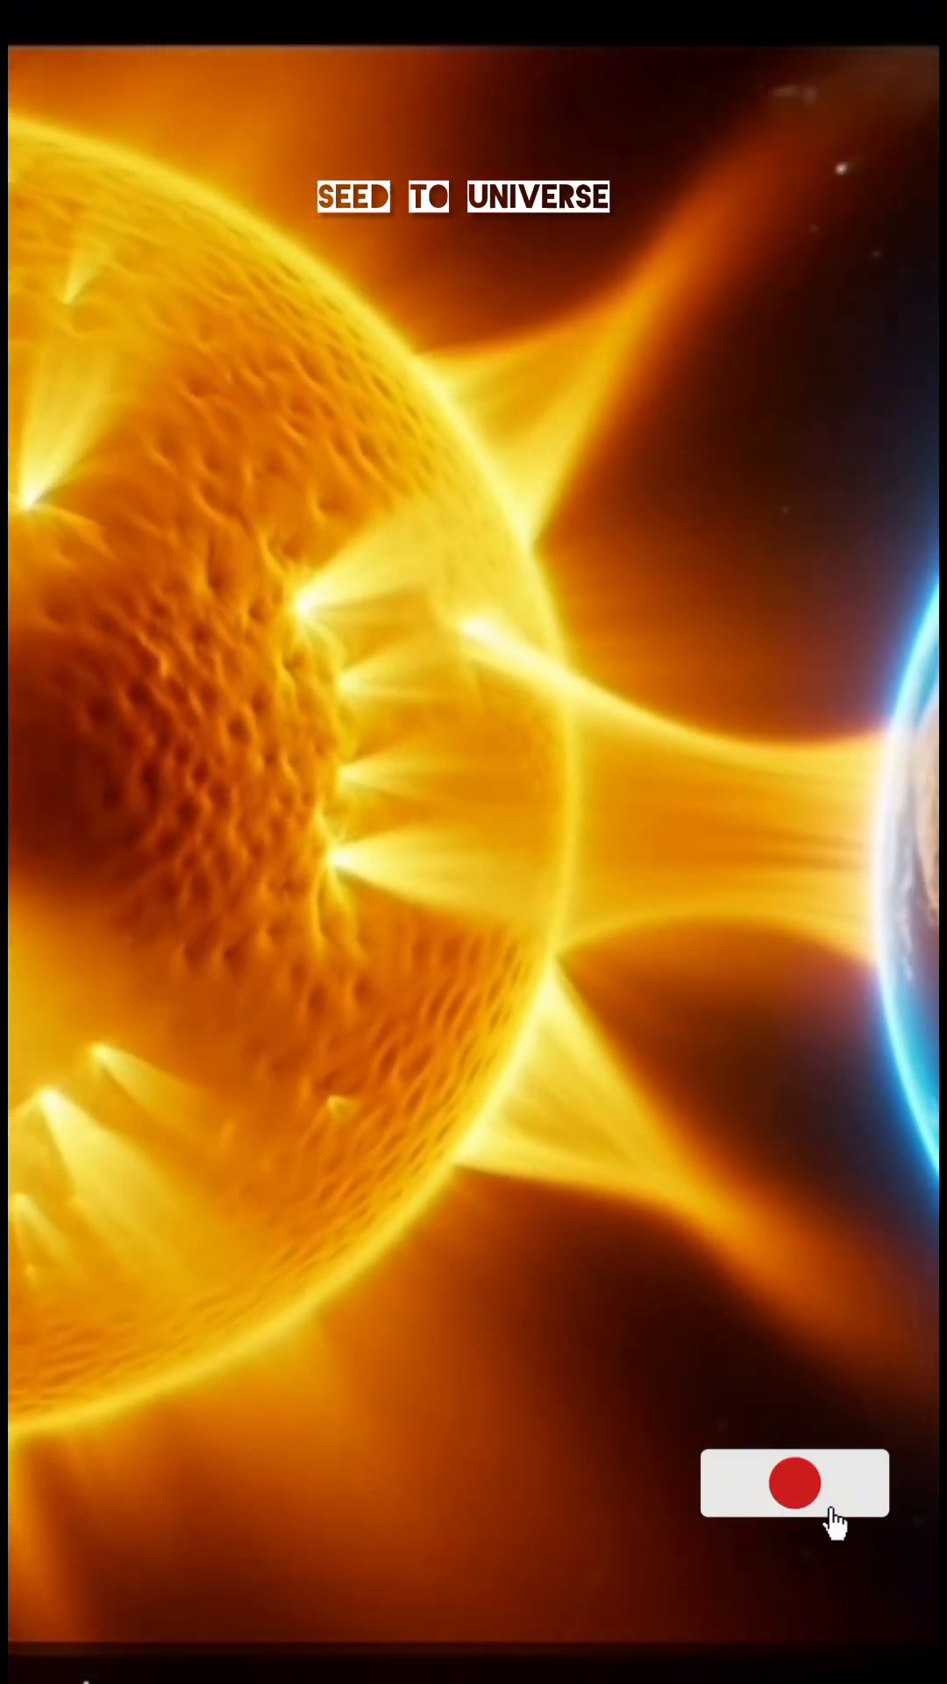
click(795, 1483)
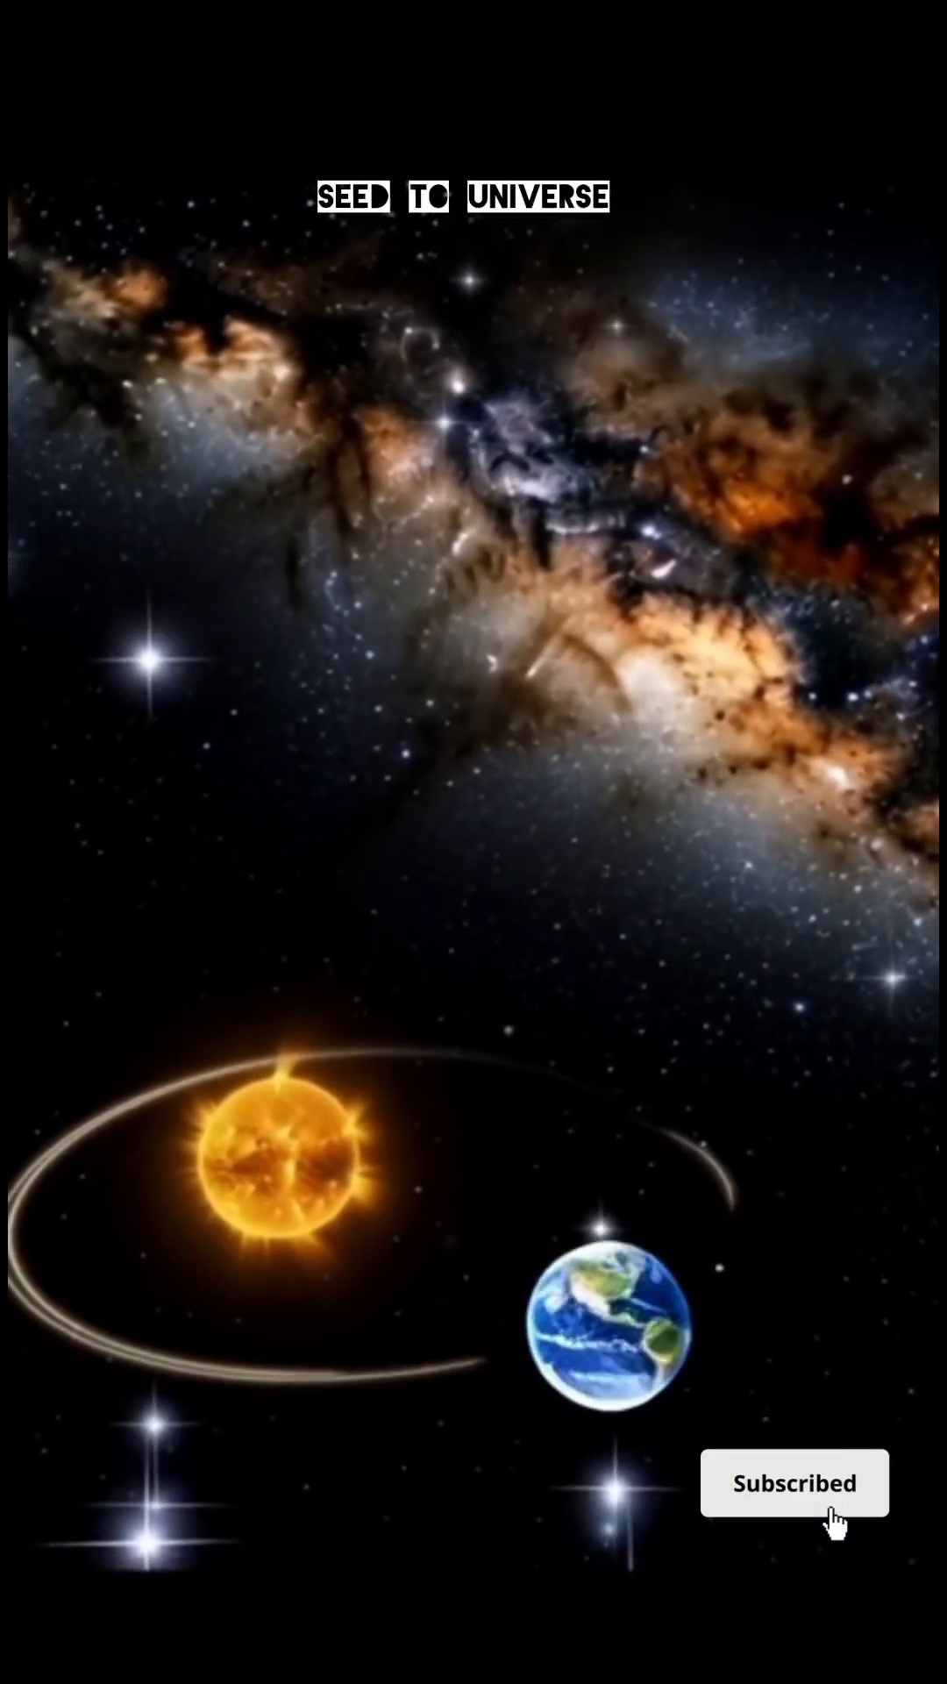
click(793, 1484)
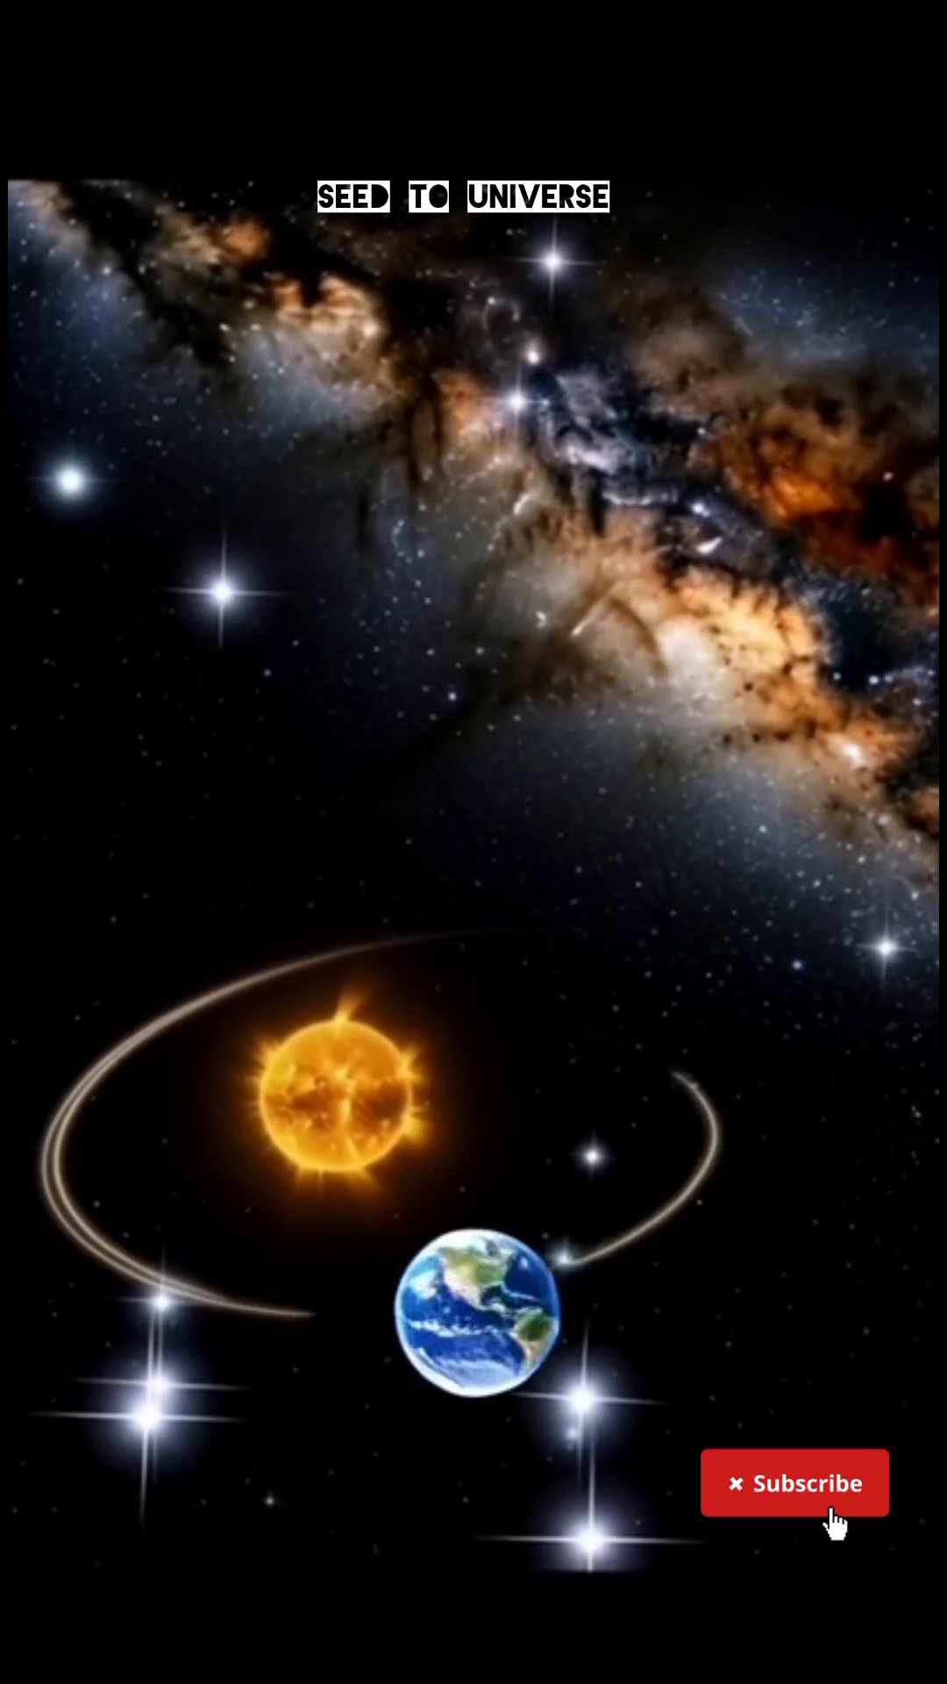